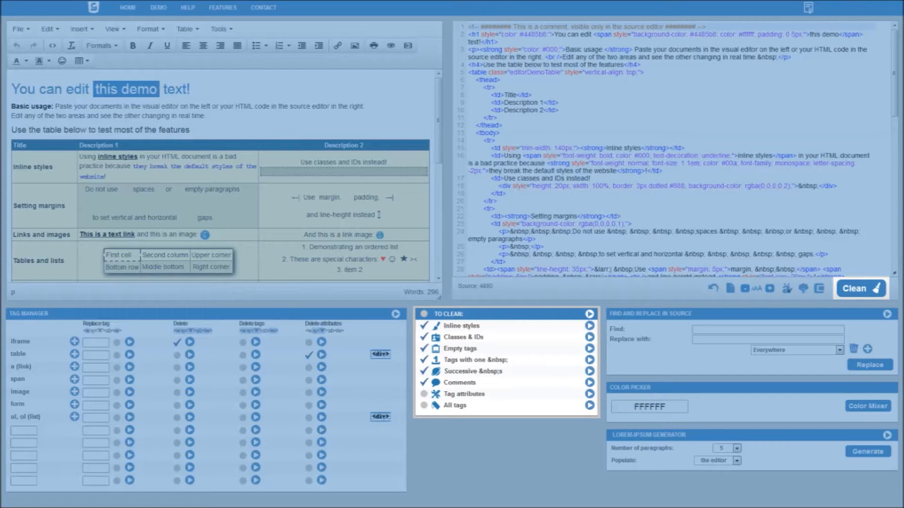
Append 'Edit one and the other changes with it.' to the source paragraph.
left_click(859, 288)
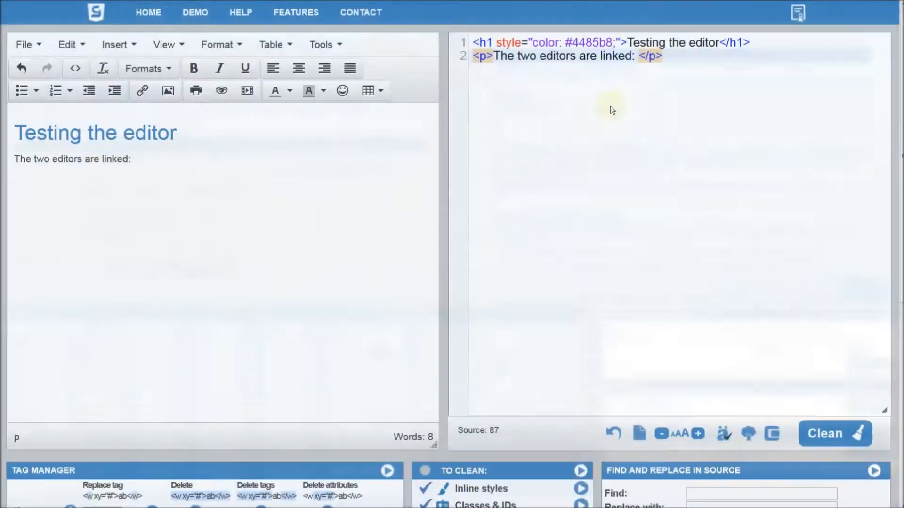
mouse_move(709, 162)
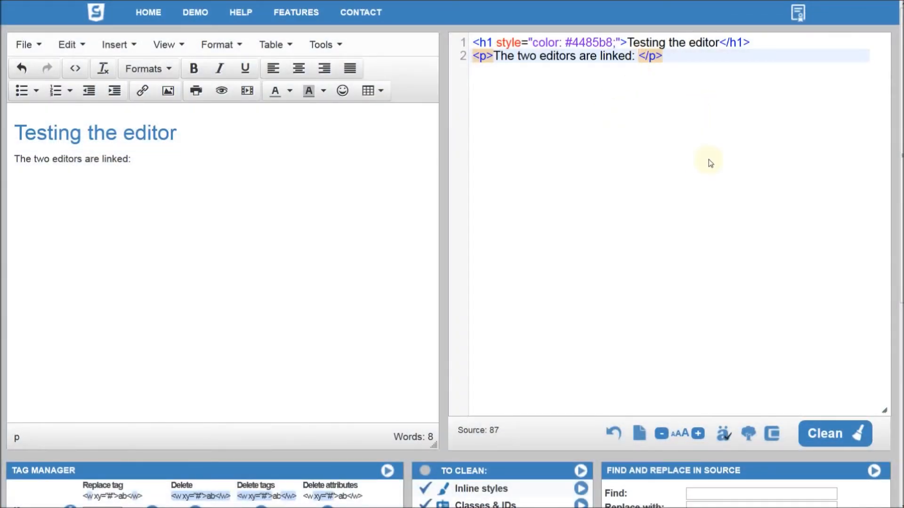
type("Edit one and the")
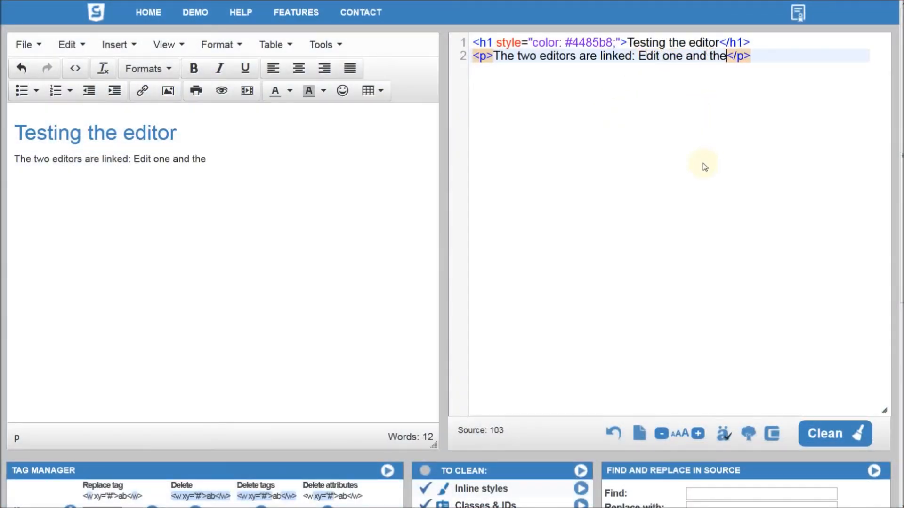
type("other changes with it.")
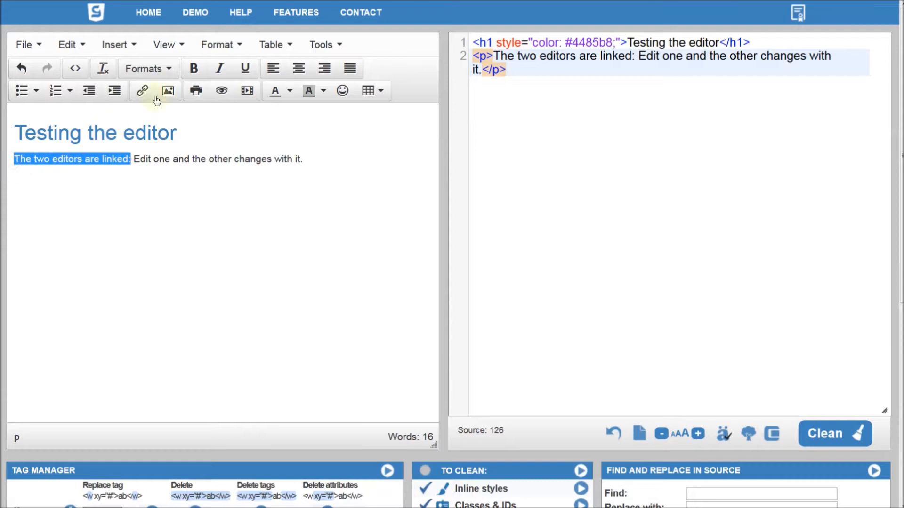
left_click(194, 67)
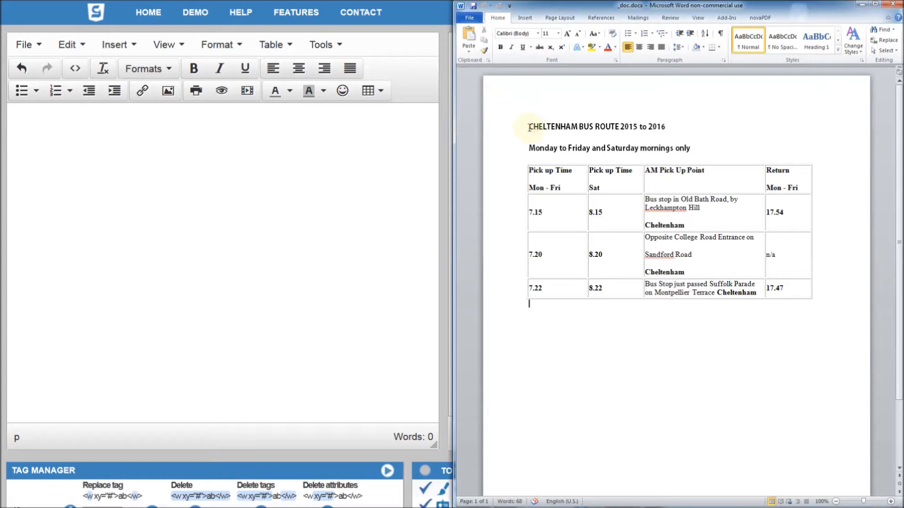
Paste the Cheltenham bus route timetable and indent its HTML source in tree view.
key("ctrl+a")
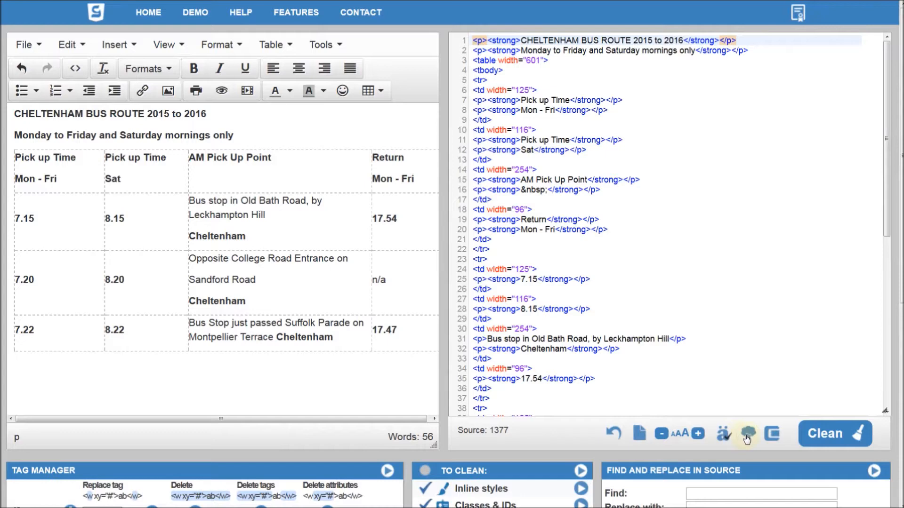
left_click(748, 433)
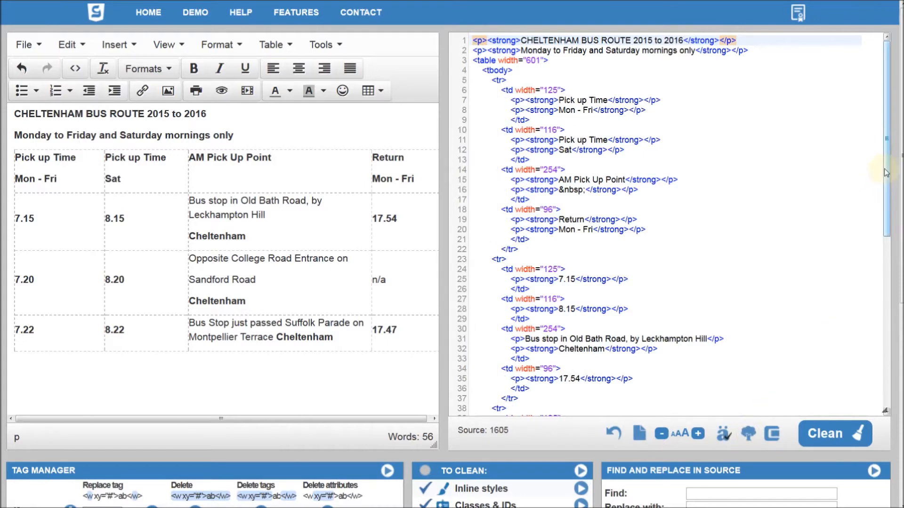
scroll("down", 3)
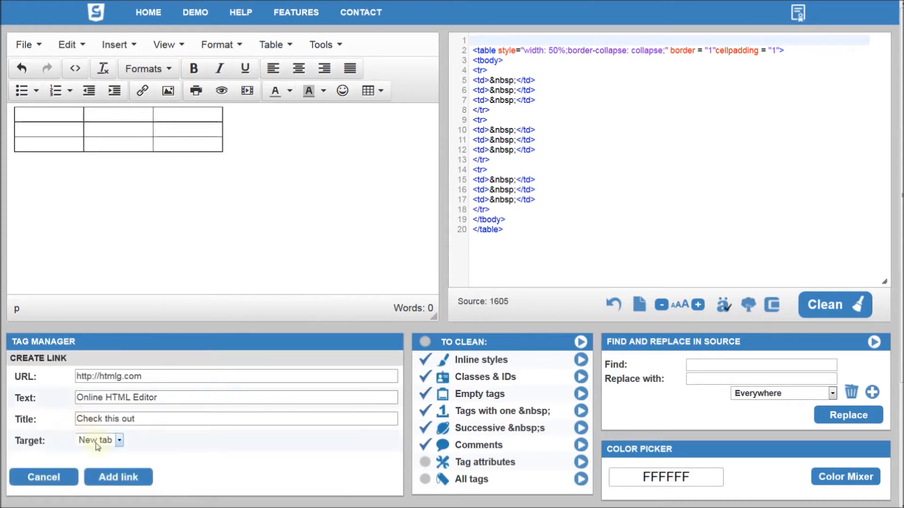
Add the 'Online HTML Editor' htmlg.com link opening in a new tab, and a bordered 120-wide image.
left_click(118, 476)
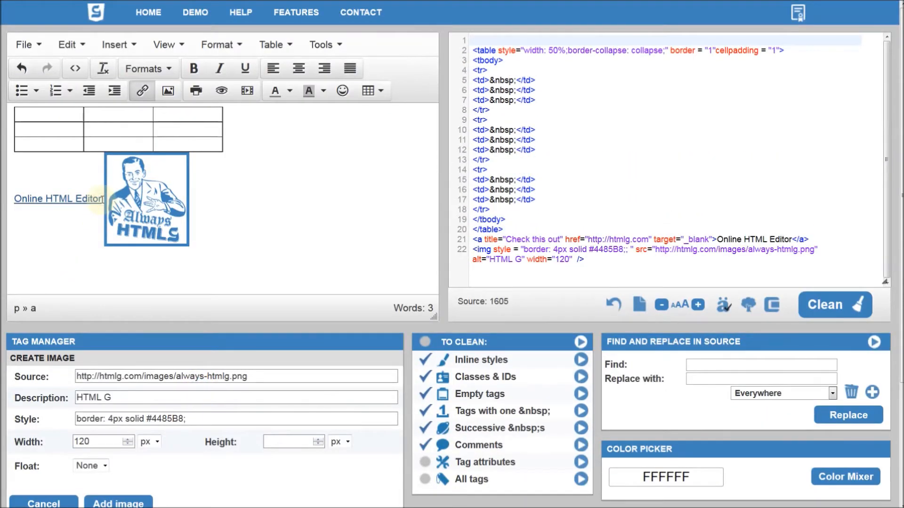
left_click(833, 305)
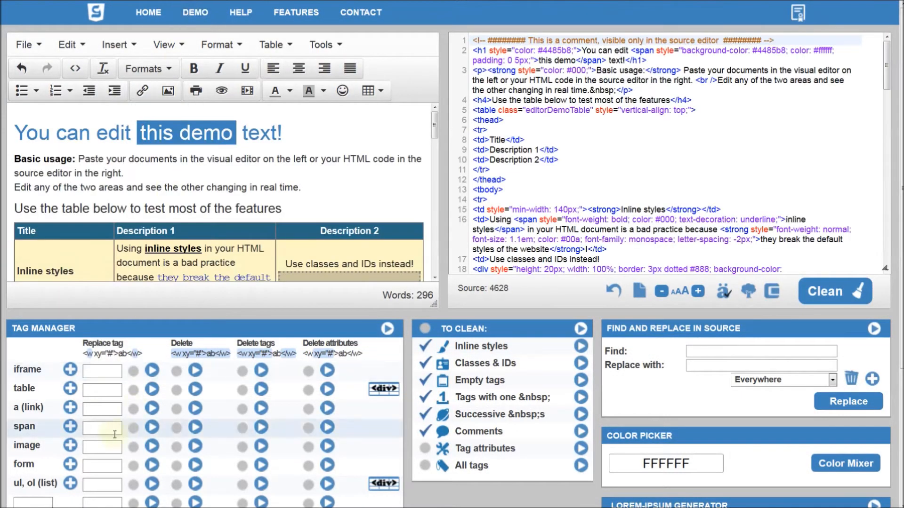
In Tag Manager, replace span tags with strong and table tags with div.
type("strong")
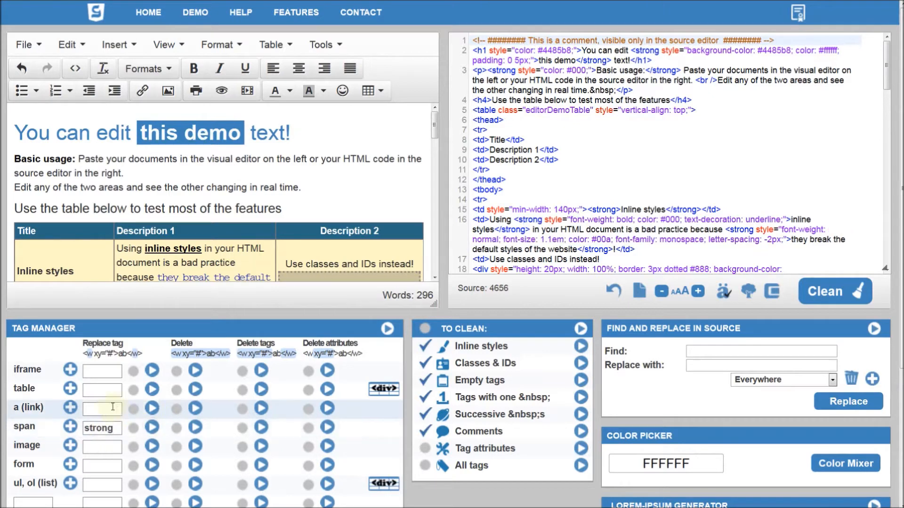
type("div")
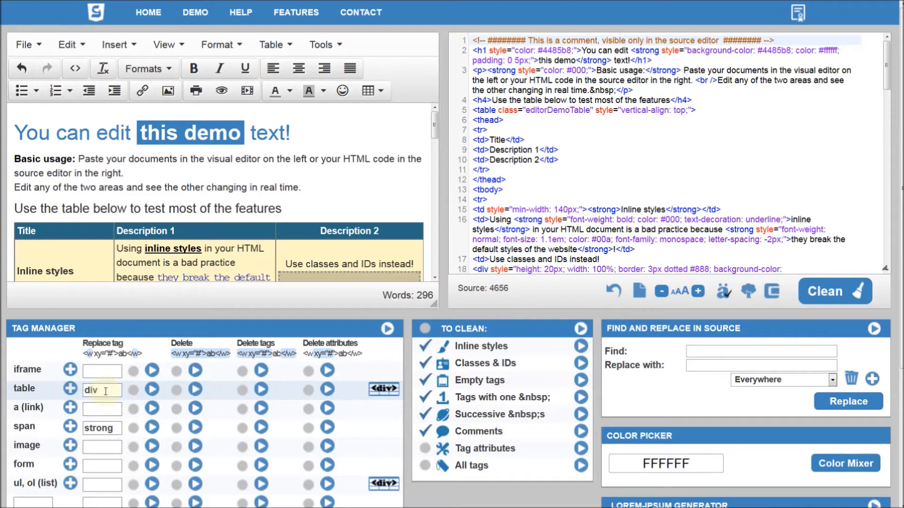
left_click(152, 390)
type("p")
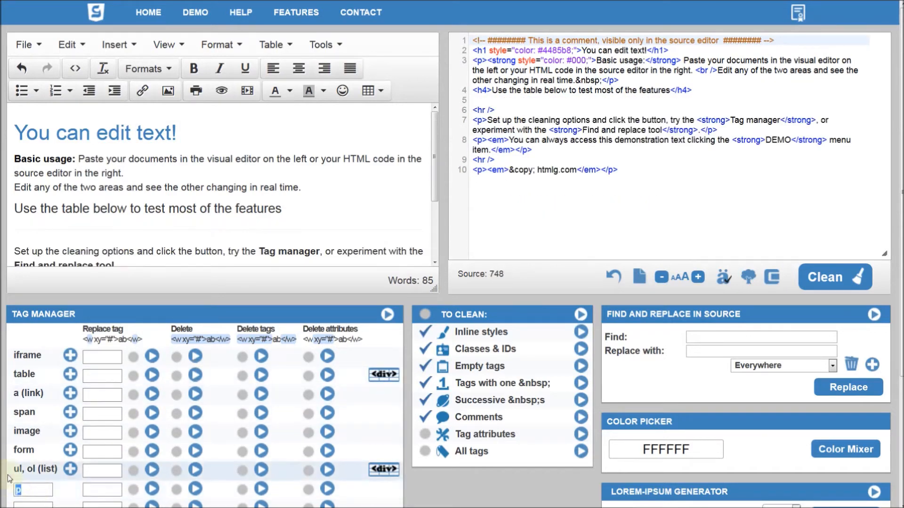
Delete every paragraph with its content, then reload the demo text.
type("h1")
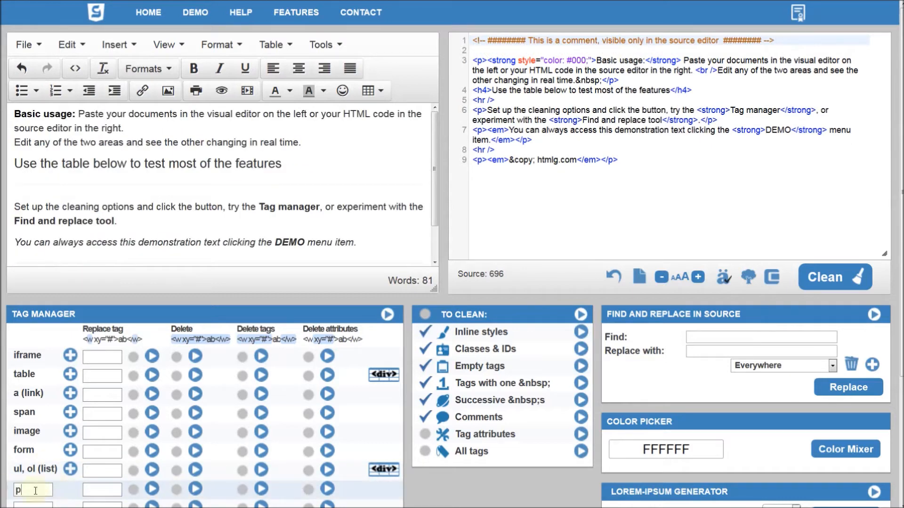
left_click(196, 489)
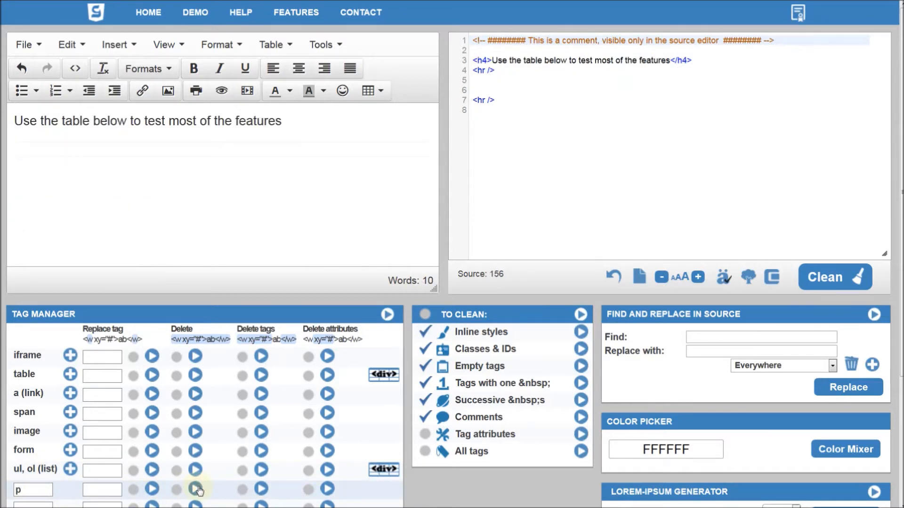
left_click(195, 489)
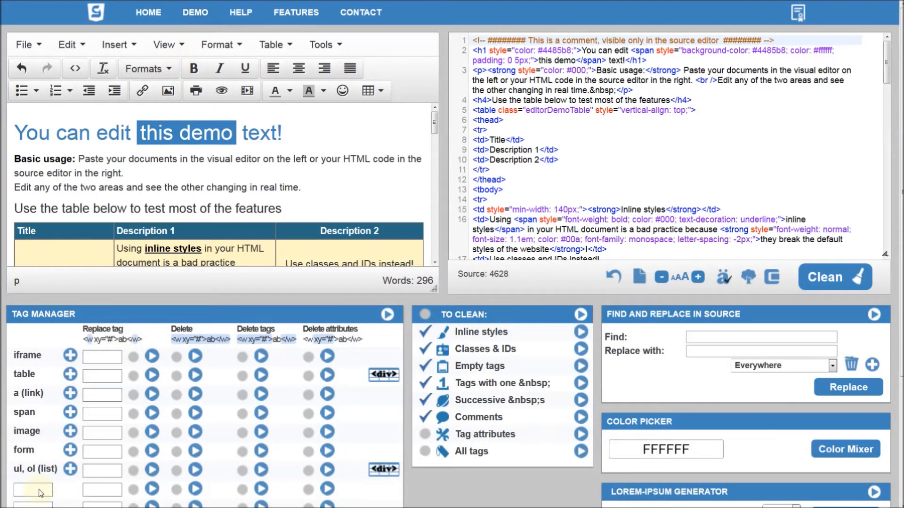
Strip the table tags in Tag Manager while keeping their text.
type("h1")
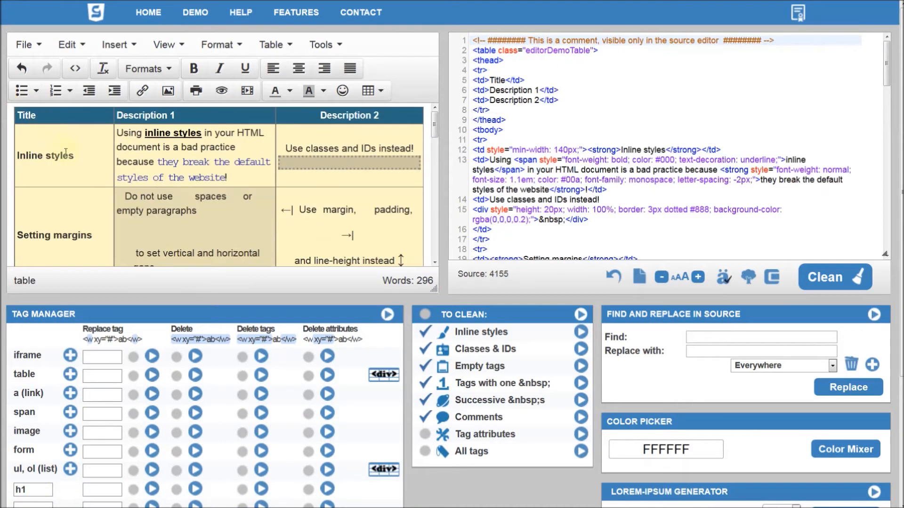
left_click(261, 373)
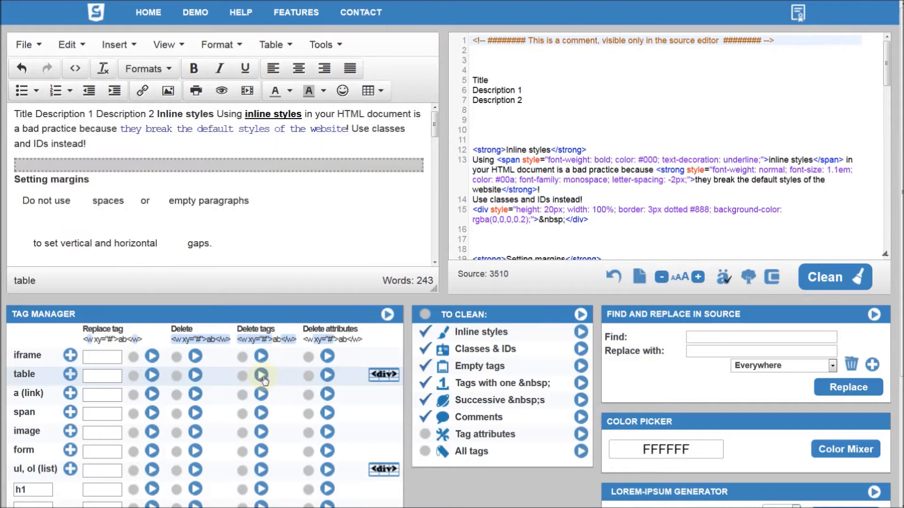
left_click(274, 128)
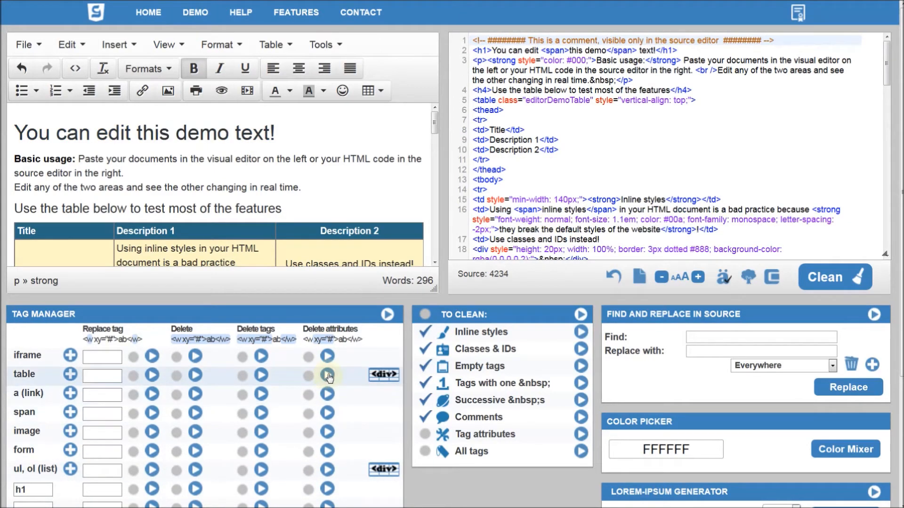
Reload the demo and convert its table into nested rTable divs.
left_click(327, 375)
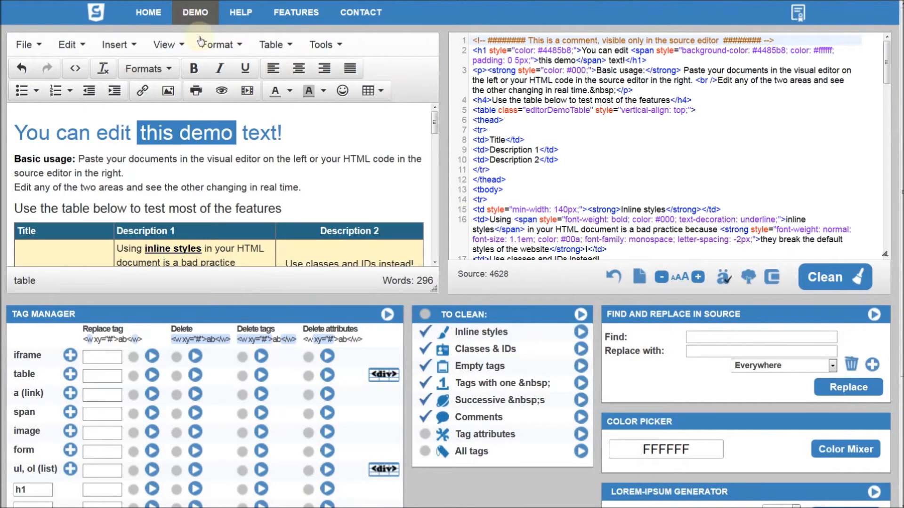
left_click(834, 277)
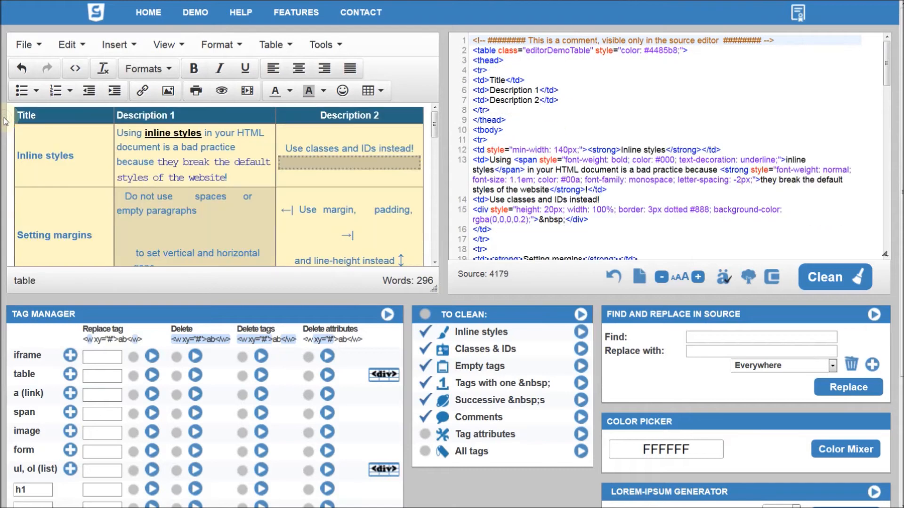
mouse_move(384, 375)
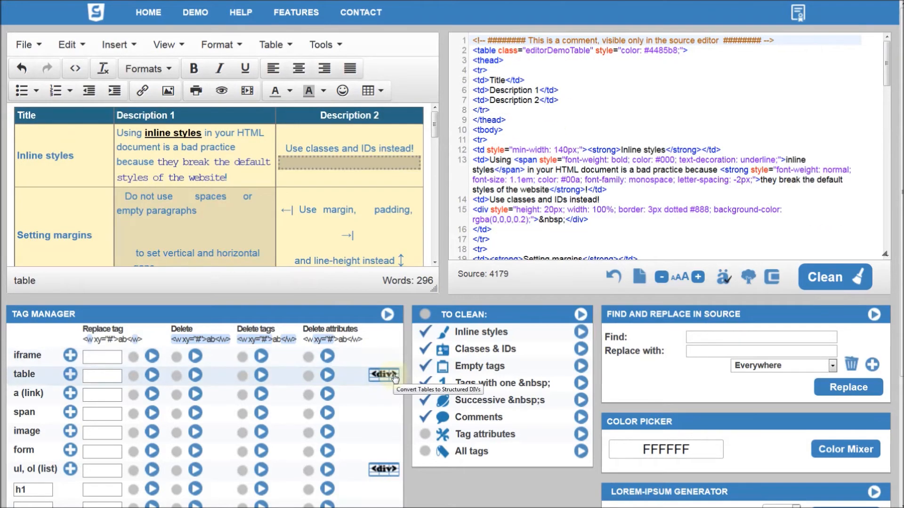
left_click(383, 374)
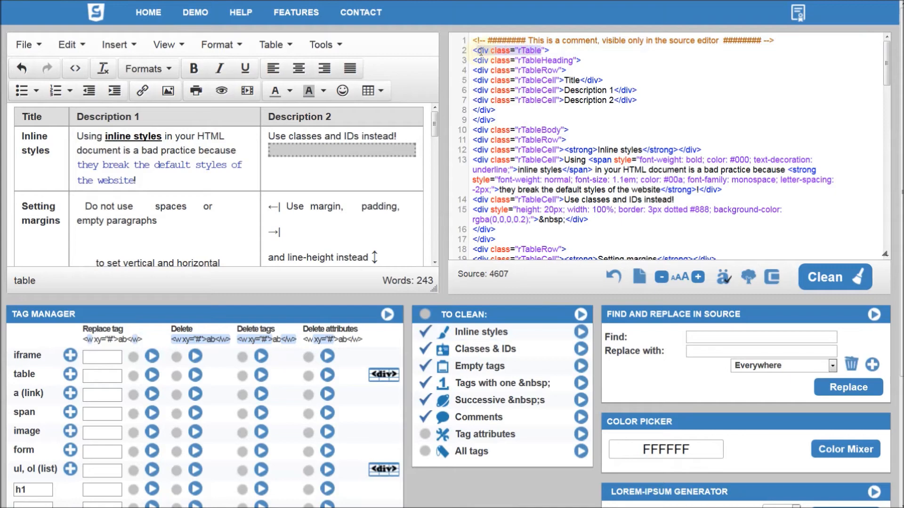
left_click(195, 11)
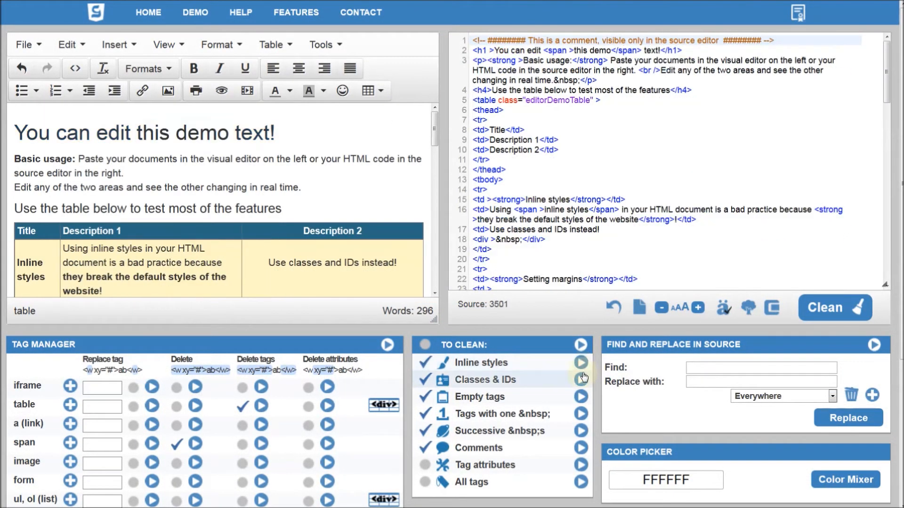
Apply a cleaning option, restore the demo, and run all checked cleaning options.
left_click(581, 379)
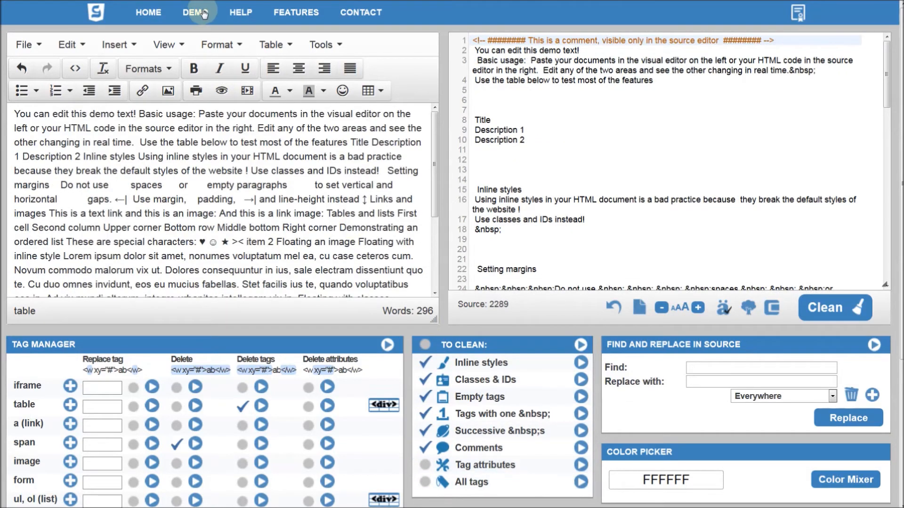
left_click(834, 308)
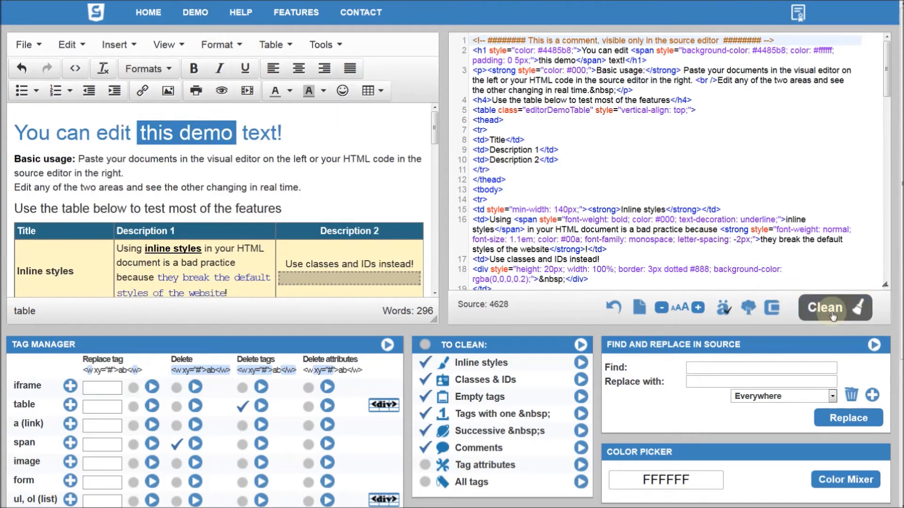
left_click(833, 307)
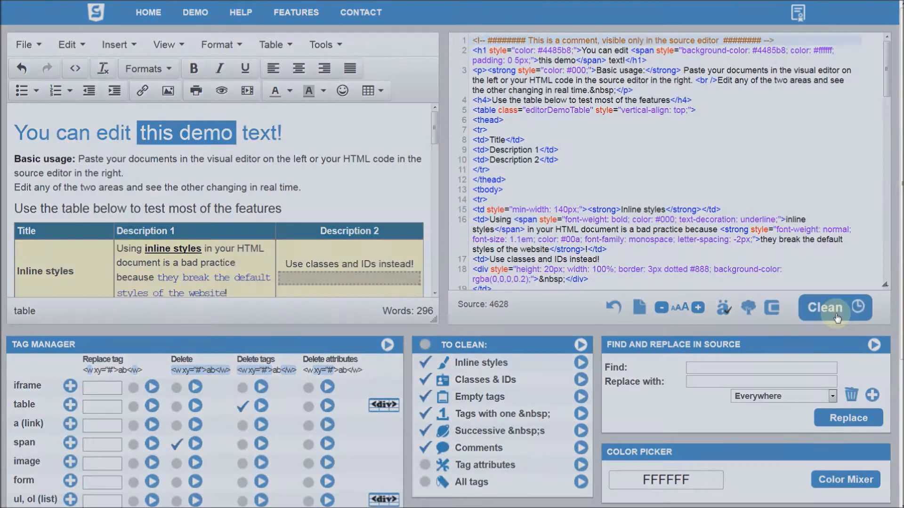
left_click(834, 307)
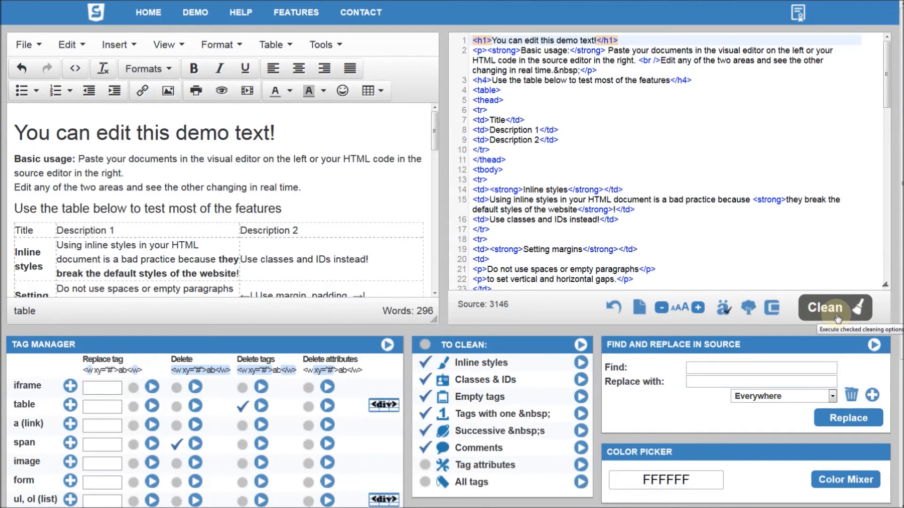
left_click(834, 307)
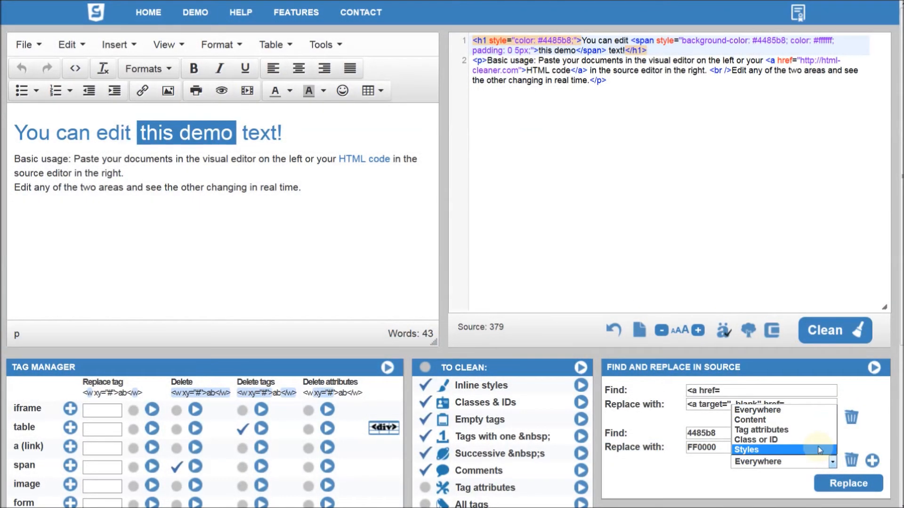
Limit the 4485b8→FF0000 rule to styles and run both find-and-replace rules.
left_click(745, 450)
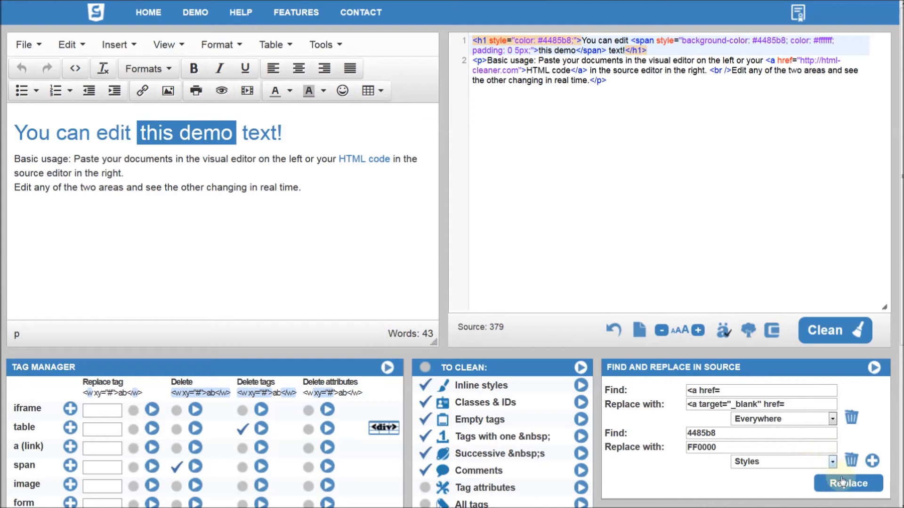
left_click(848, 483)
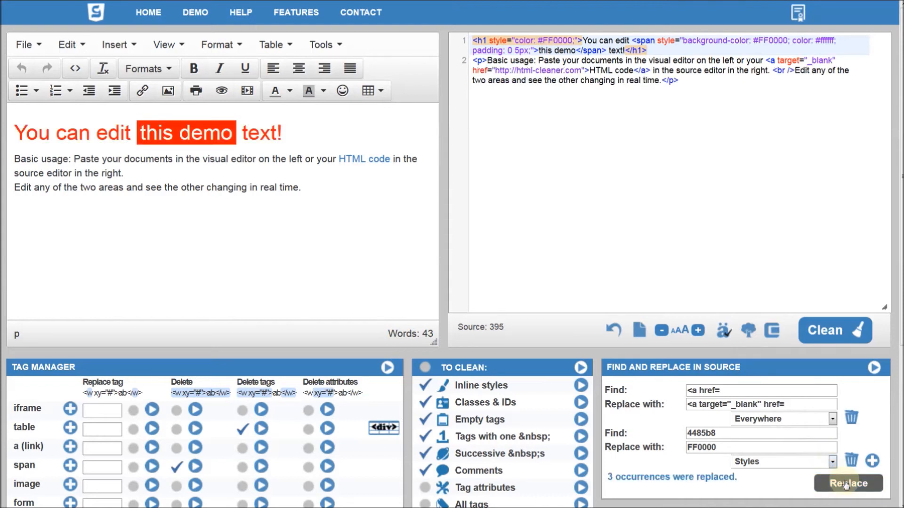
left_click(848, 483)
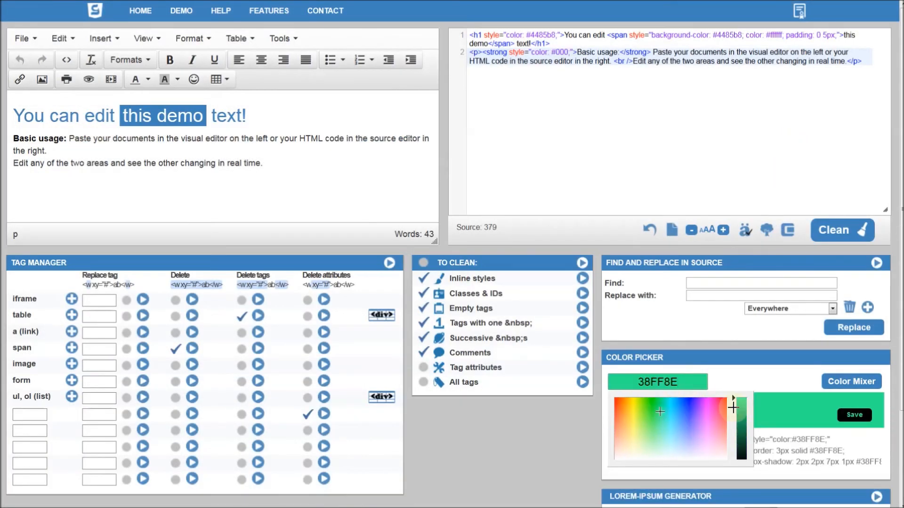
Pick a green shade in the colour picker, then generate five lorem ipsum paragraphs.
left_click(660, 411)
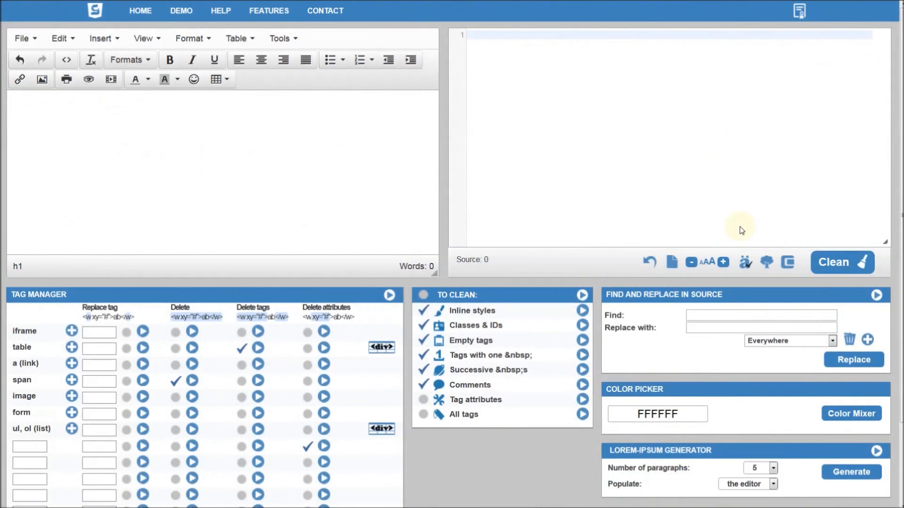
left_click(850, 472)
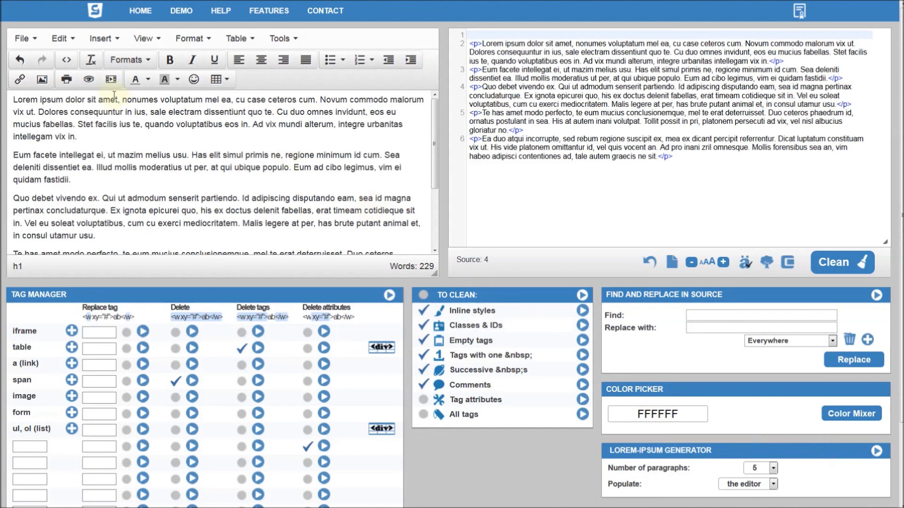